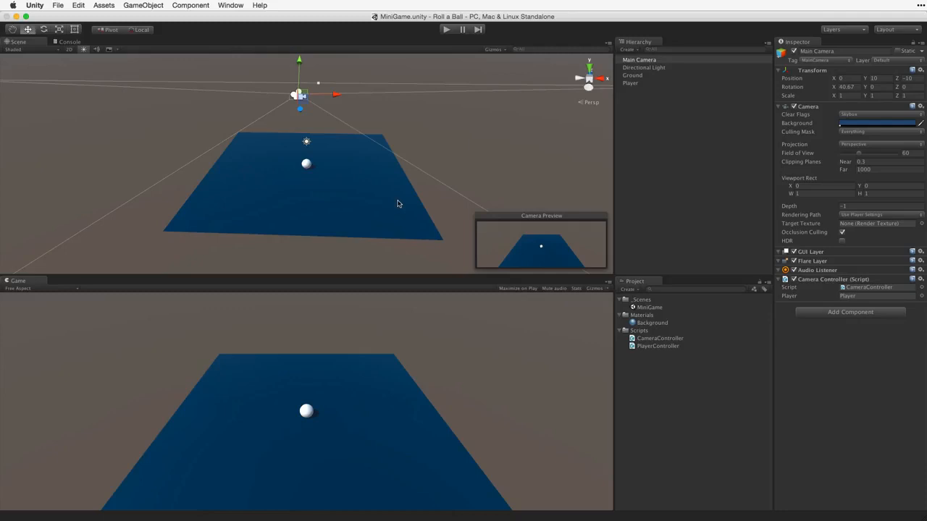
Step: Create an empty GameObject and begin renaming it to Walls
left_click(143, 5)
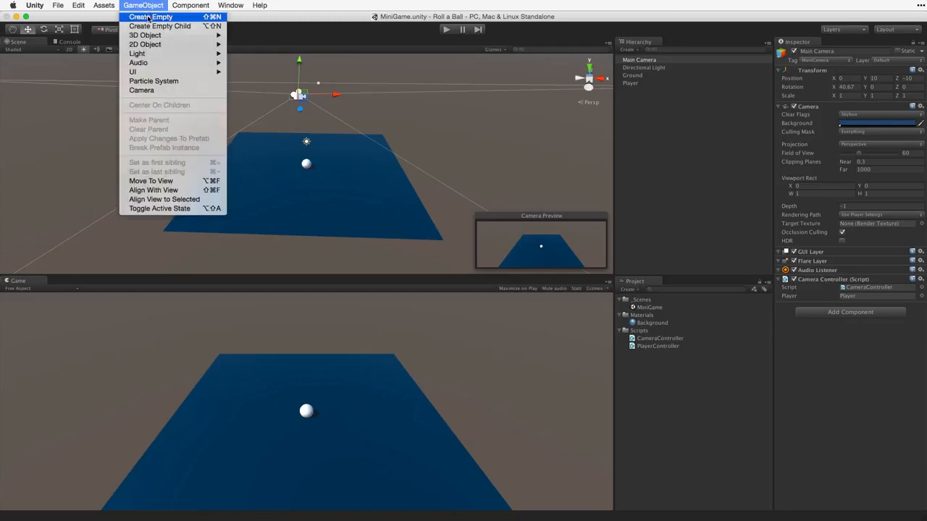
left_click(150, 16)
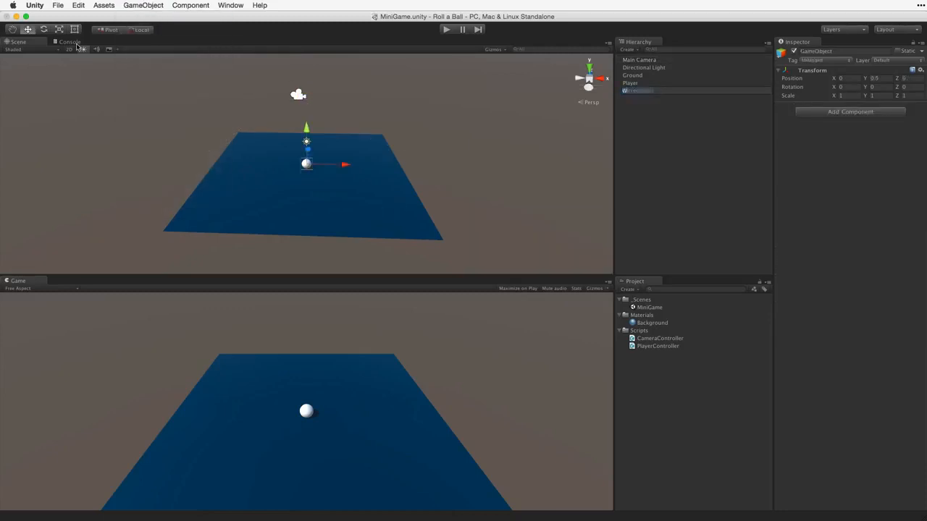
left_click(629, 90)
type("Walls")
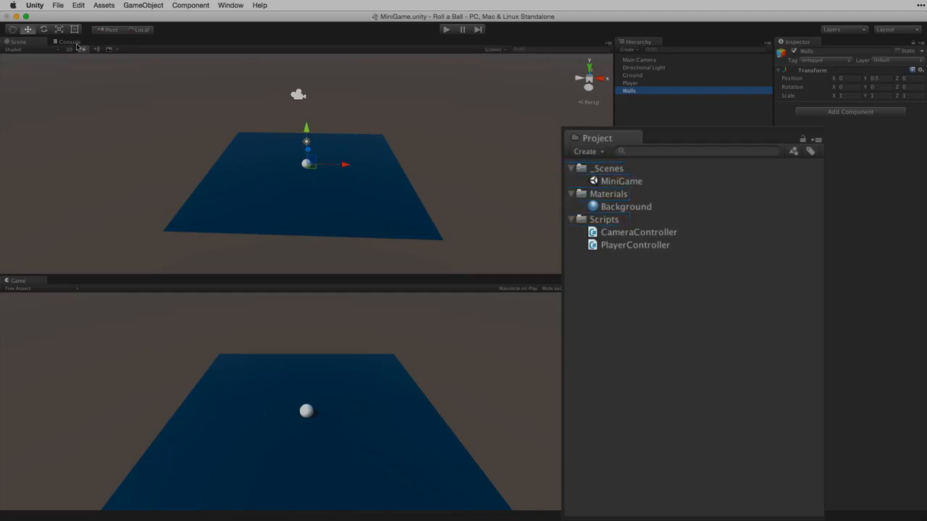
Step: Show the Project panel's Create dropdown of new asset types
left_click(587, 151)
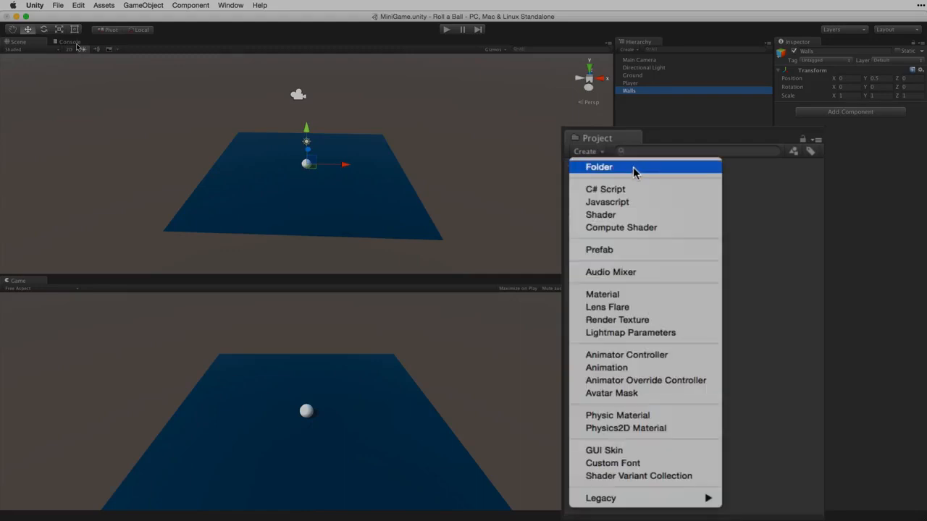
mouse_move(639, 169)
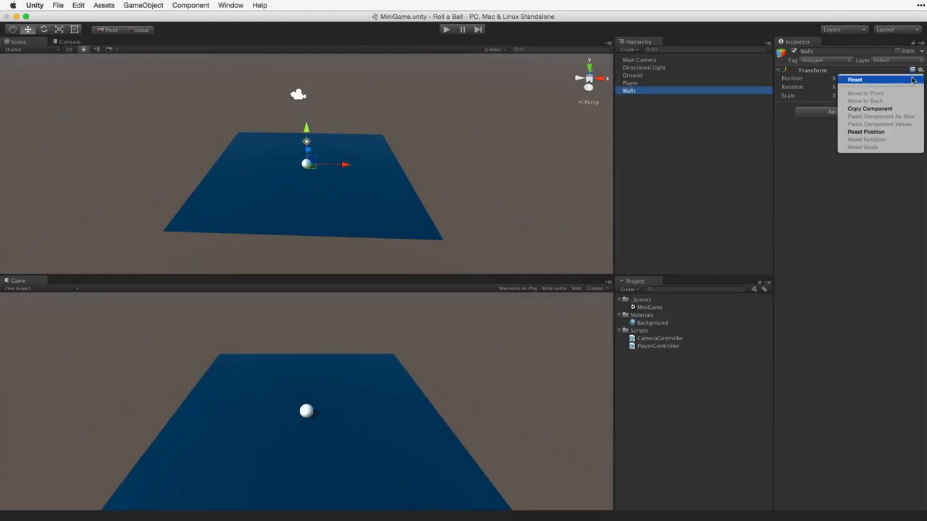
Step: Reset the Walls Transform to position 0,0,0 with default rotation and scale
left_click(856, 79)
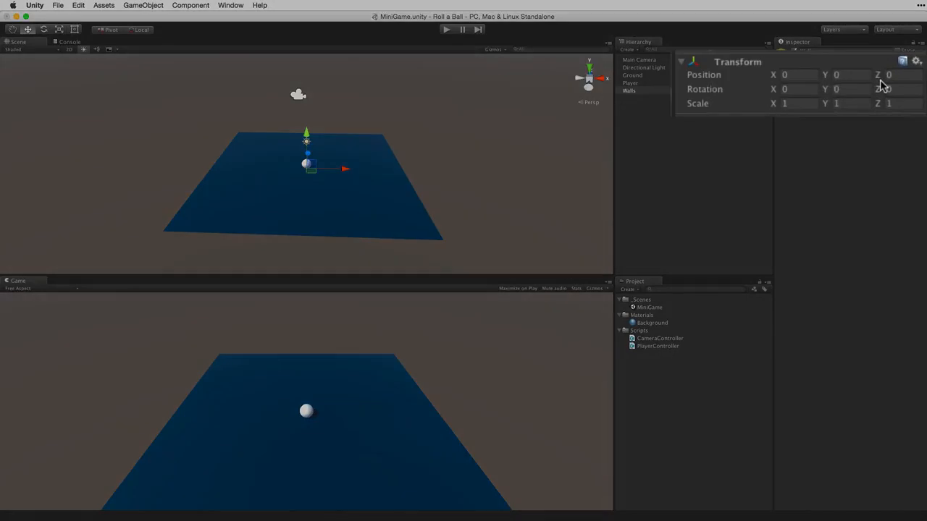
left_click(784, 75)
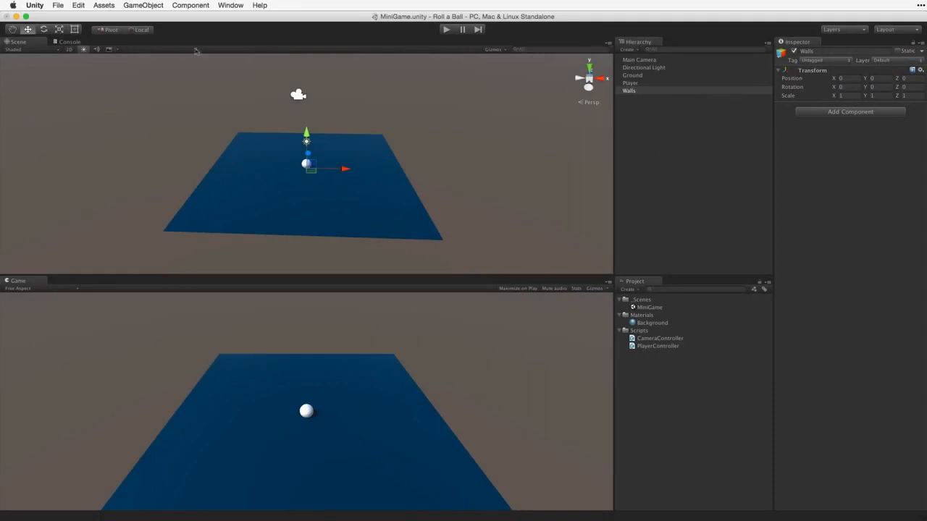
Step: Add a 3D cube to the scene for the West Wall
left_click(143, 5)
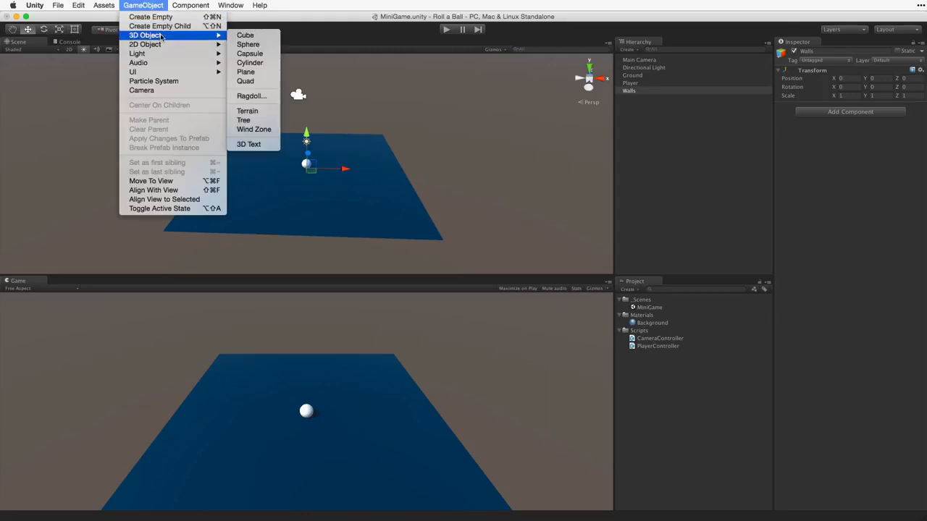
mouse_move(246, 34)
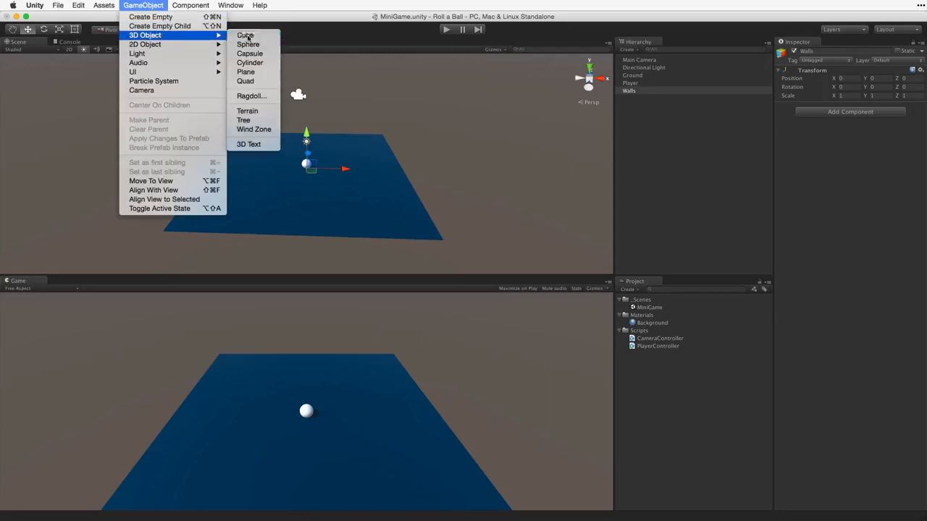
left_click(246, 35)
type("West Wall")
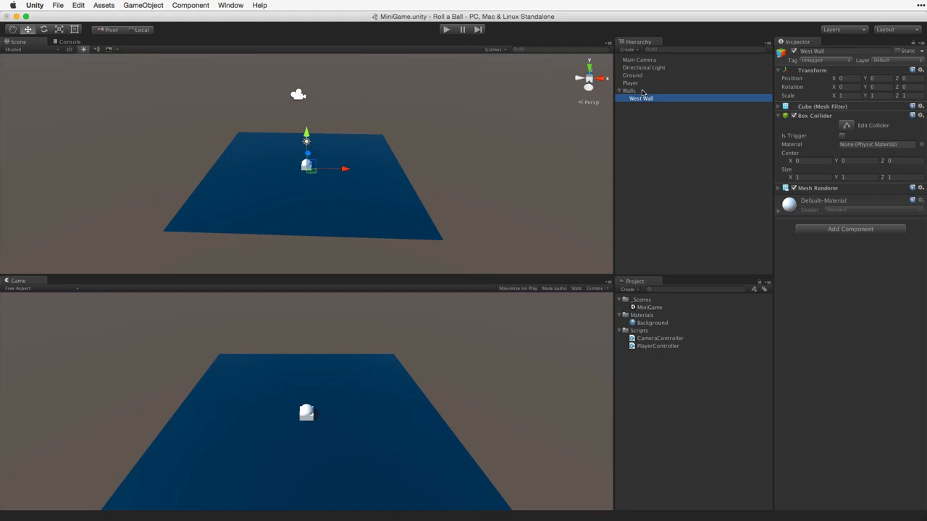
mouse_move(317, 178)
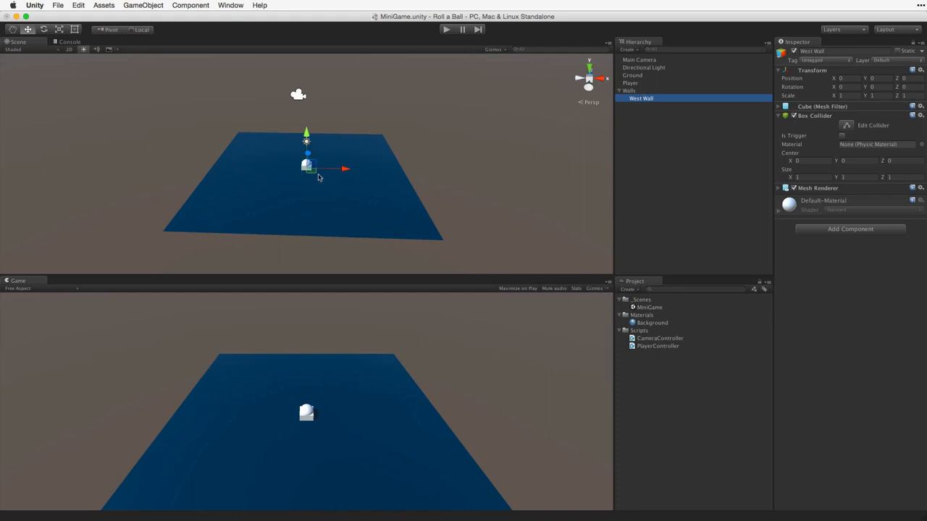
mouse_move(272, 117)
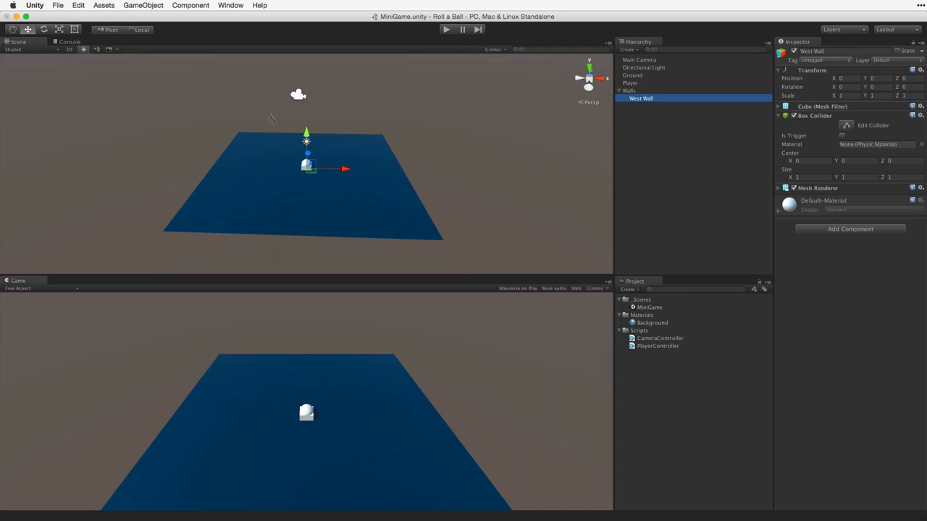
Step: Frame the cube, then set Position X -10 and Scale 0.5, 2, 20.5
left_click(78, 5)
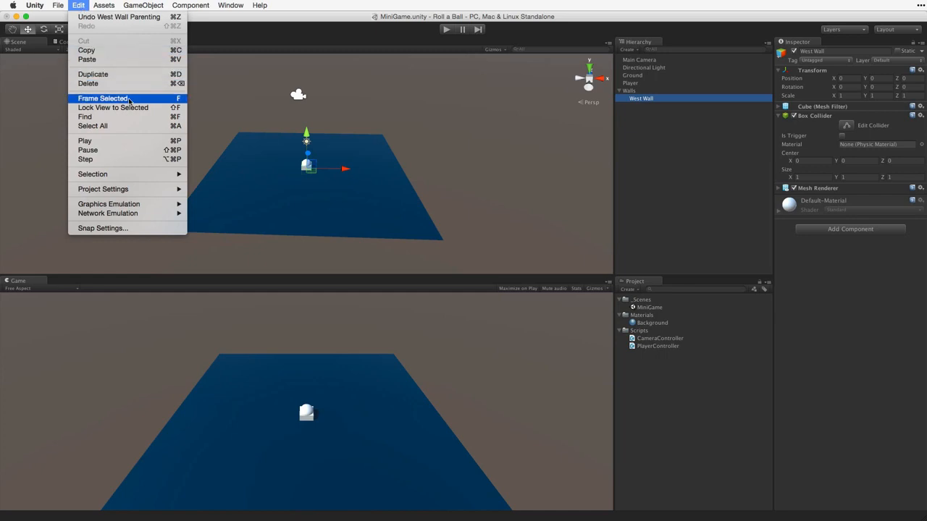
left_click(102, 97)
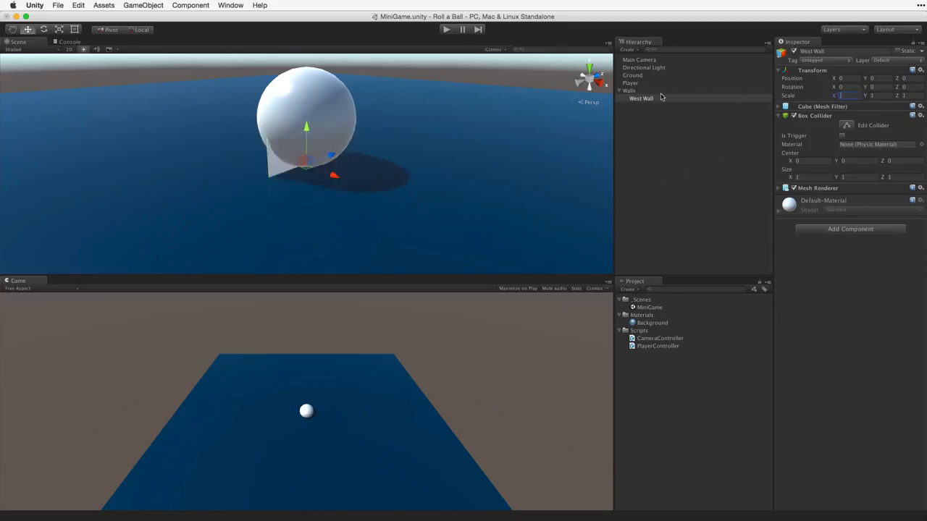
type("0.5")
left_click(846, 77)
type("-10")
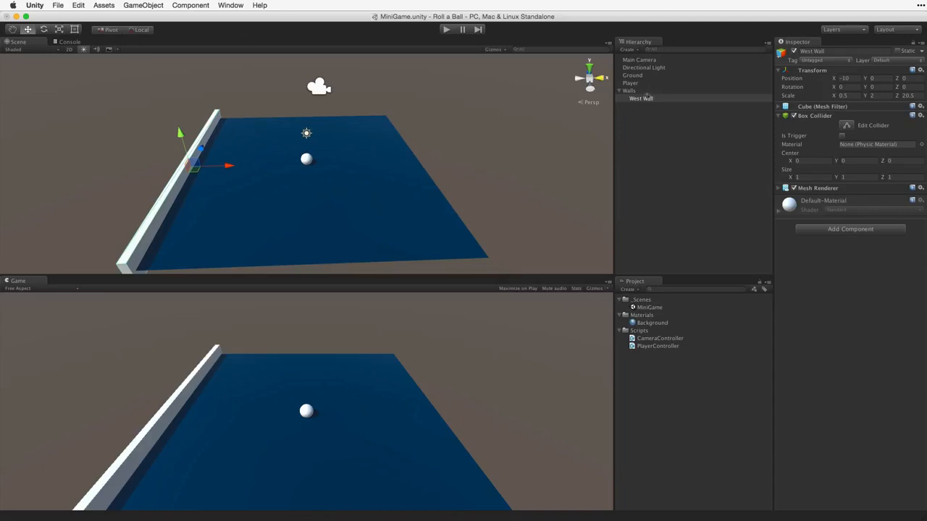
Step: Duplicate West Wall to make the East Wall copy
left_click(640, 97)
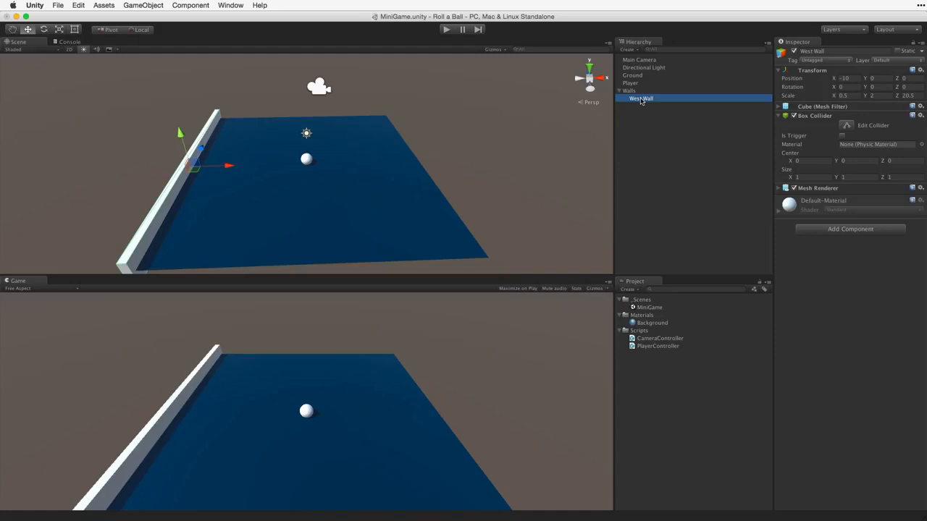
left_click(78, 6)
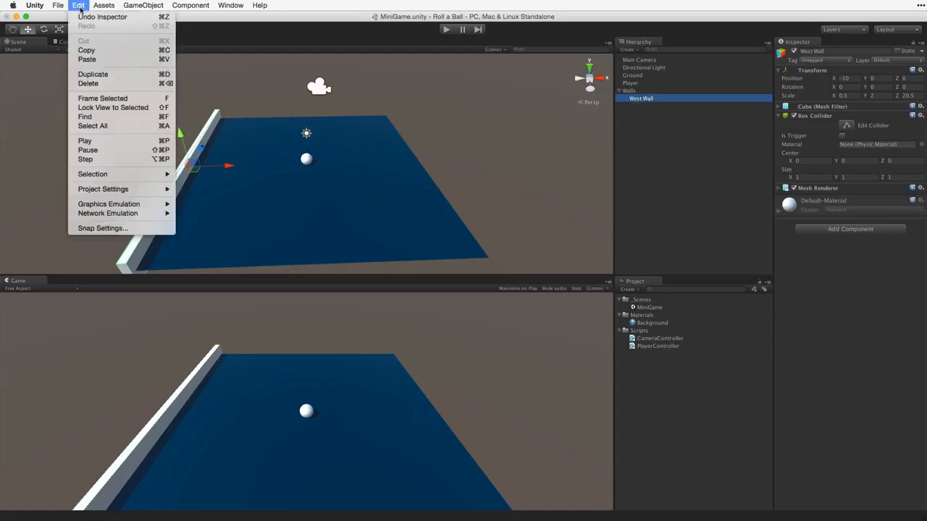
mouse_move(93, 74)
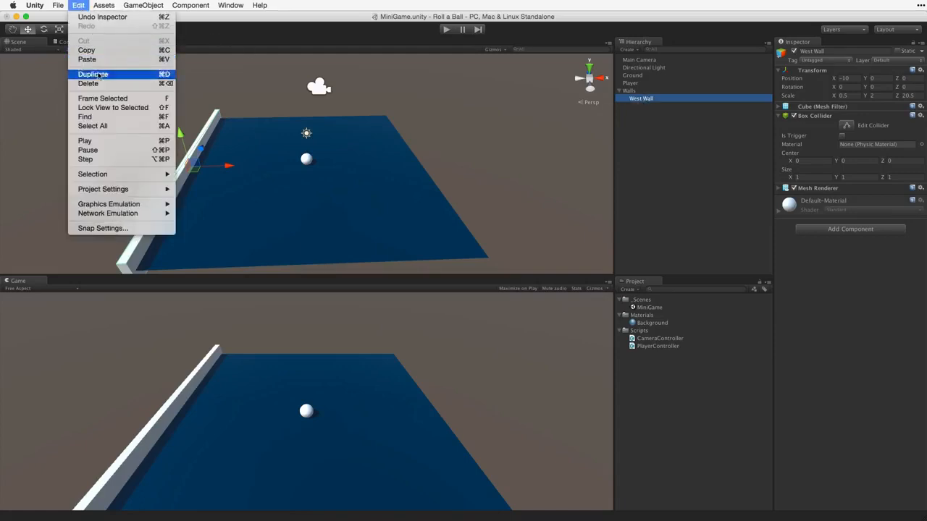
left_click(92, 74)
type("10")
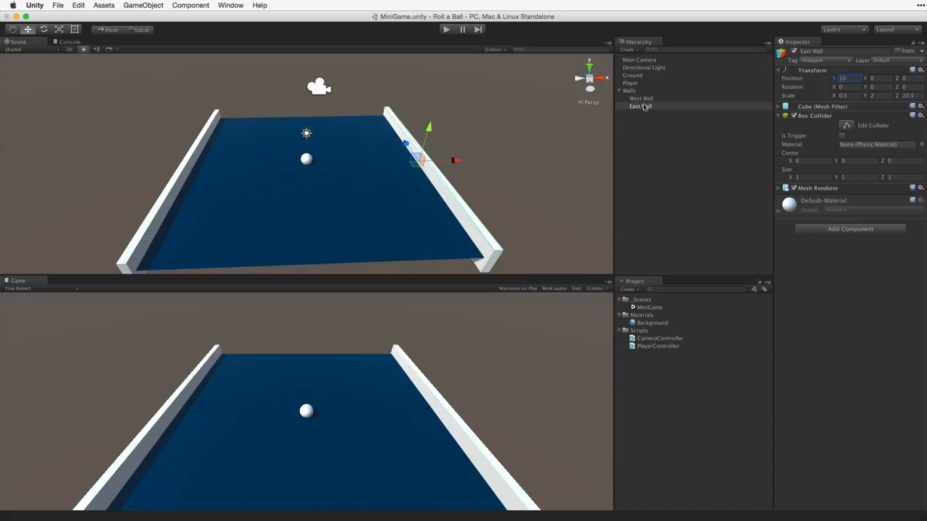
Step: Duplicate East Wall as North Wall at position 0,0,10, scale 20.5,2,0.5
left_click(78, 5)
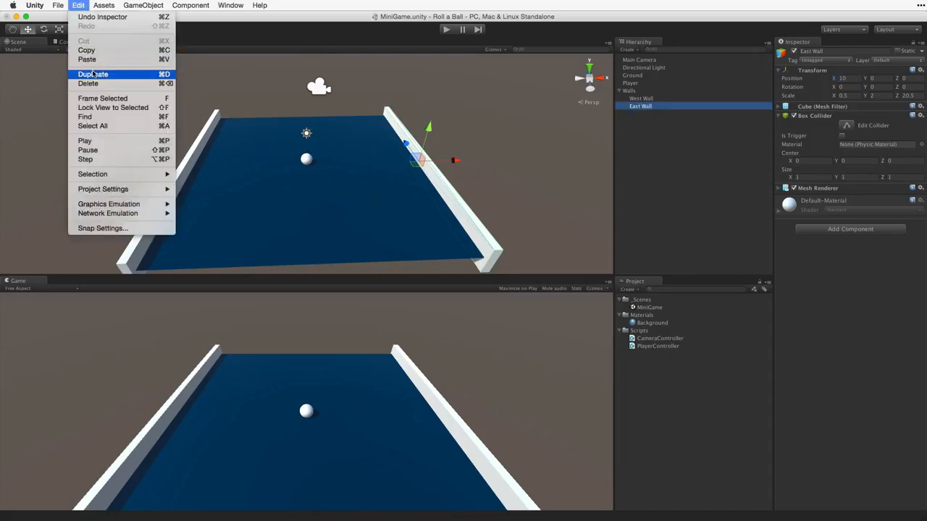
left_click(93, 74)
type("North Wall")
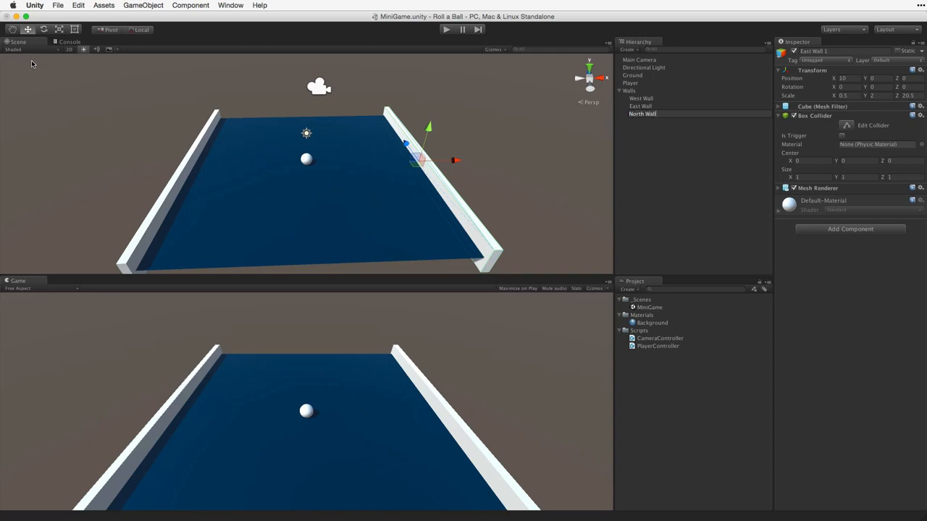
left_click(643, 114)
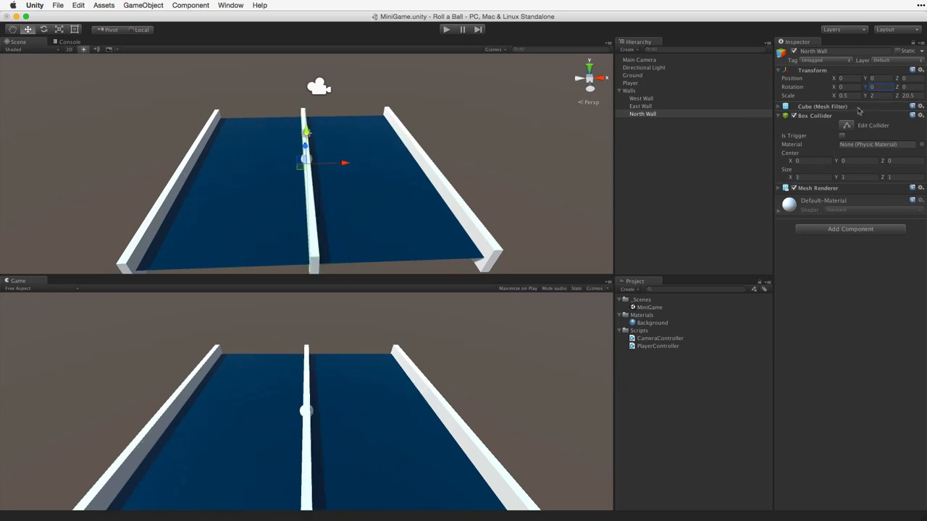
type("20.5")
type("South Wal")
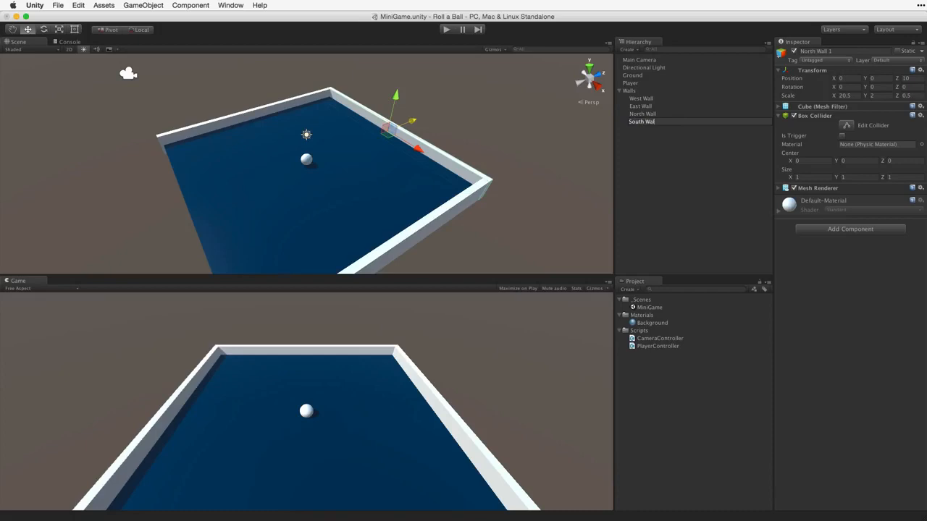
Step: Edit South Wall's position field to place it at Z -10
left_click(642, 121)
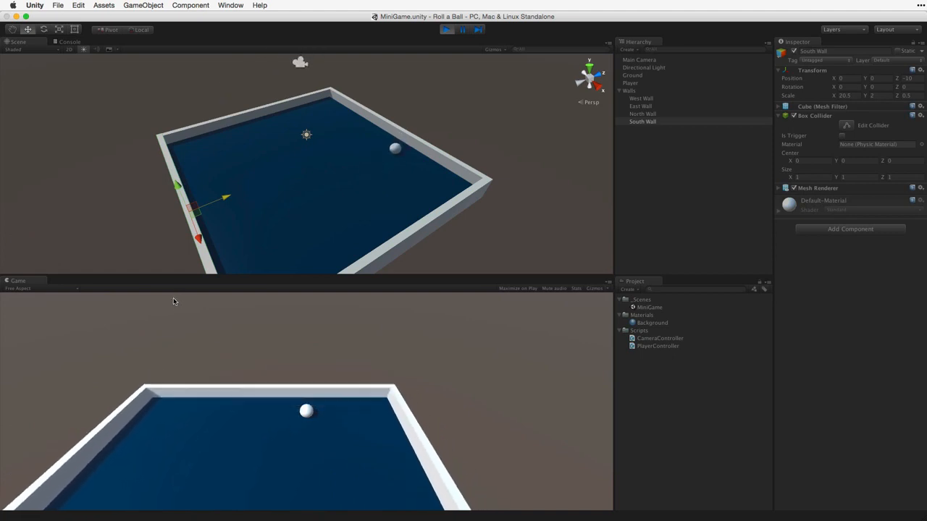
Step: Stop play, select the Player ball, run another test, then stop
left_click(446, 29)
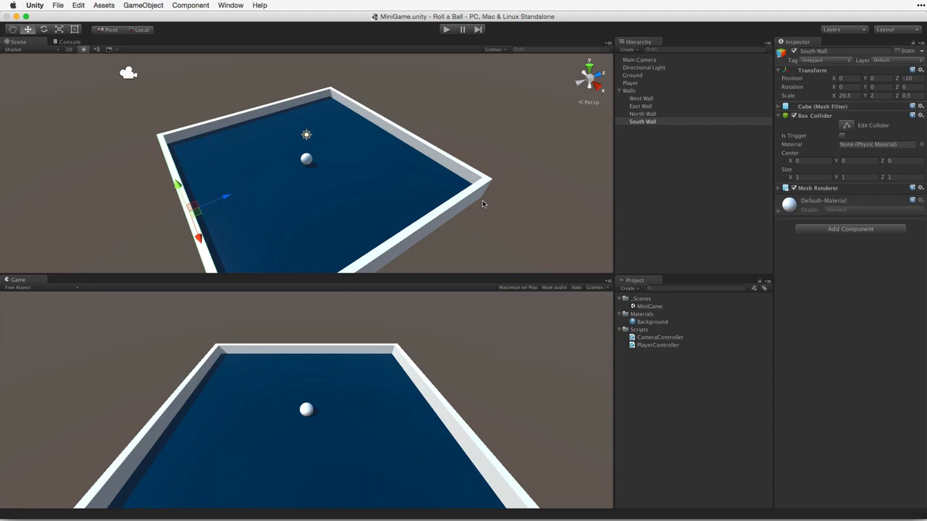
left_click(630, 83)
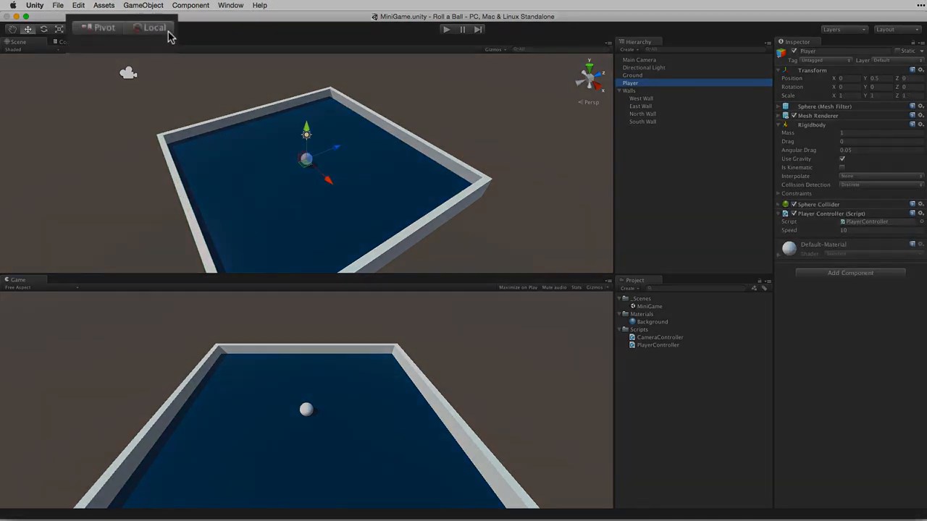
left_click(445, 29)
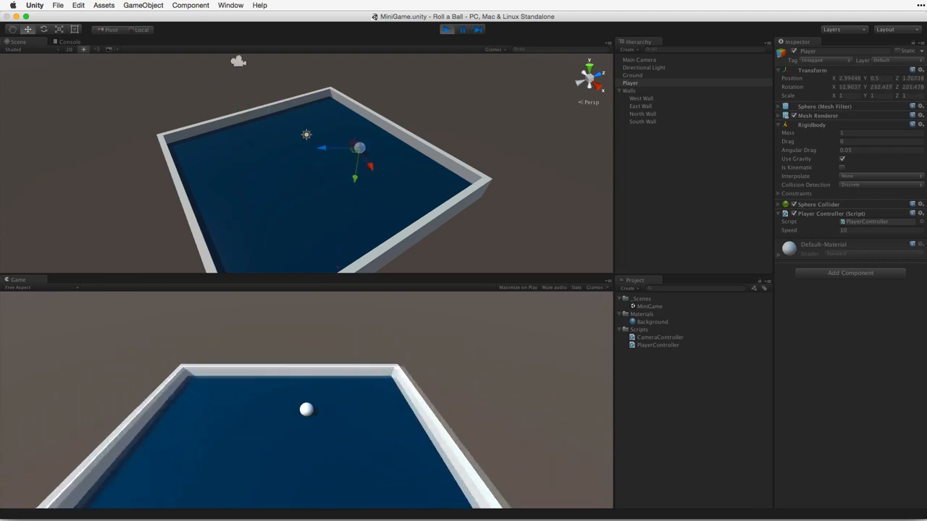
left_click(446, 29)
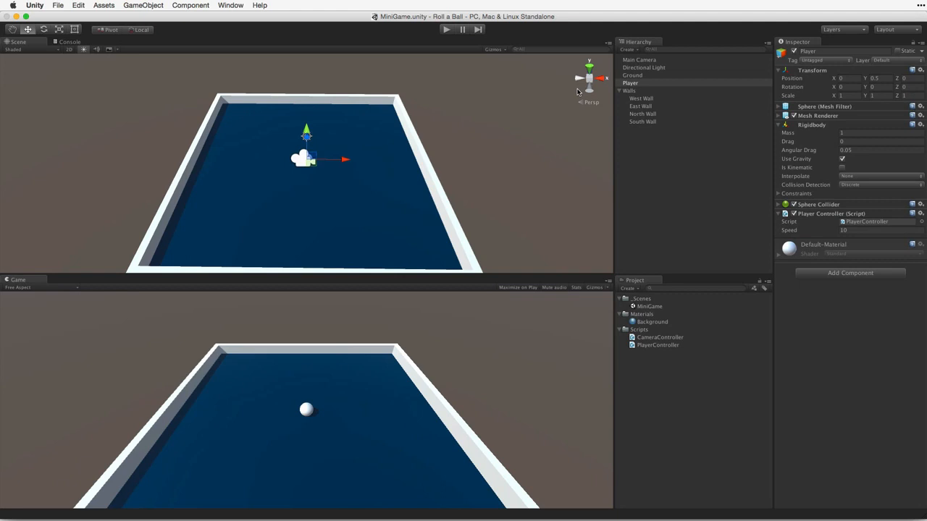